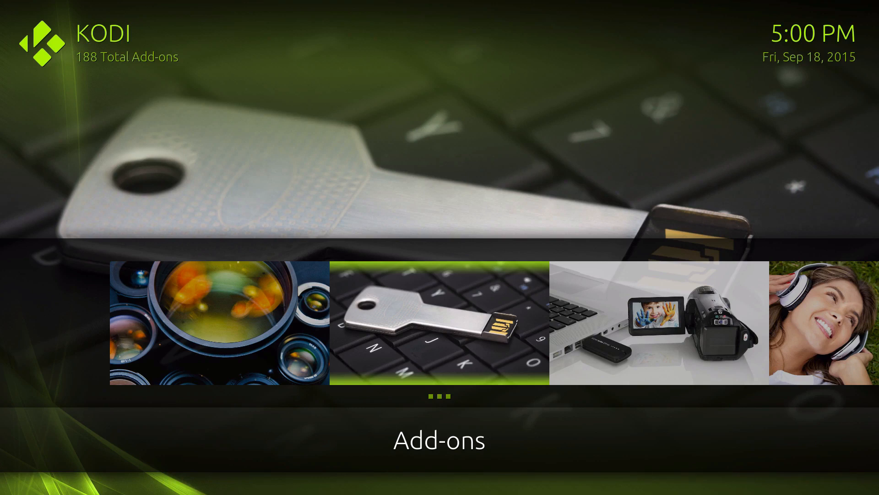
mouse_move(310, 173)
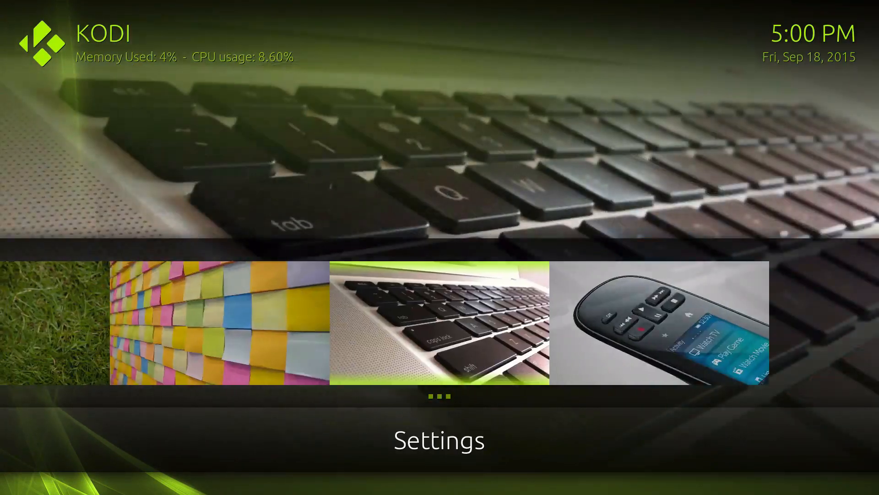
Open the Chroma skin settings from Kodi's Settings menu, landing on the Home section
left_click(438, 439)
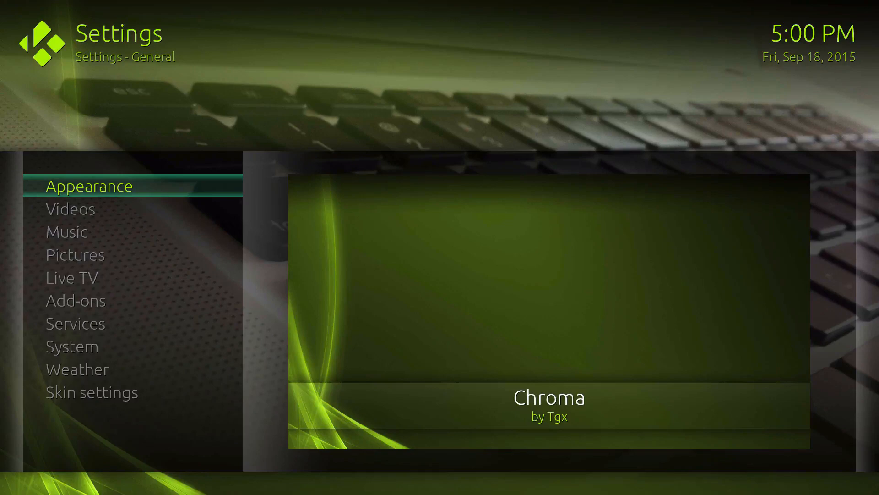
left_click(74, 254)
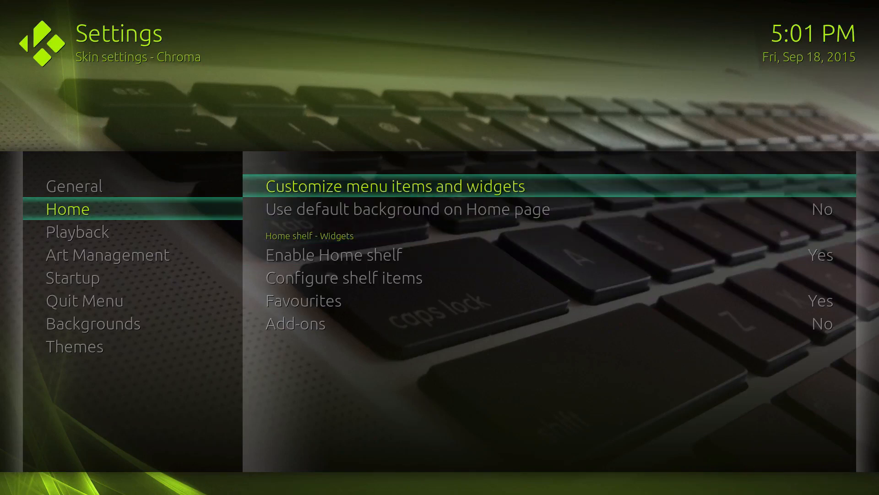
left_click(393, 186)
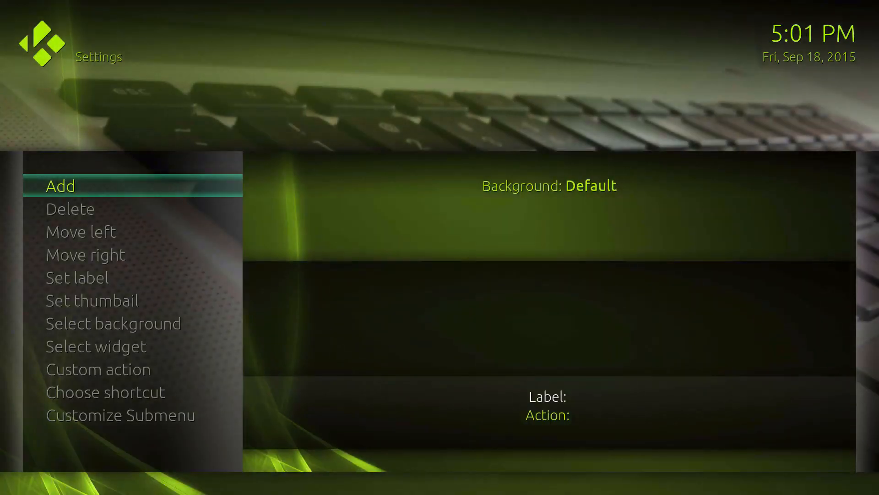
left_click(59, 186)
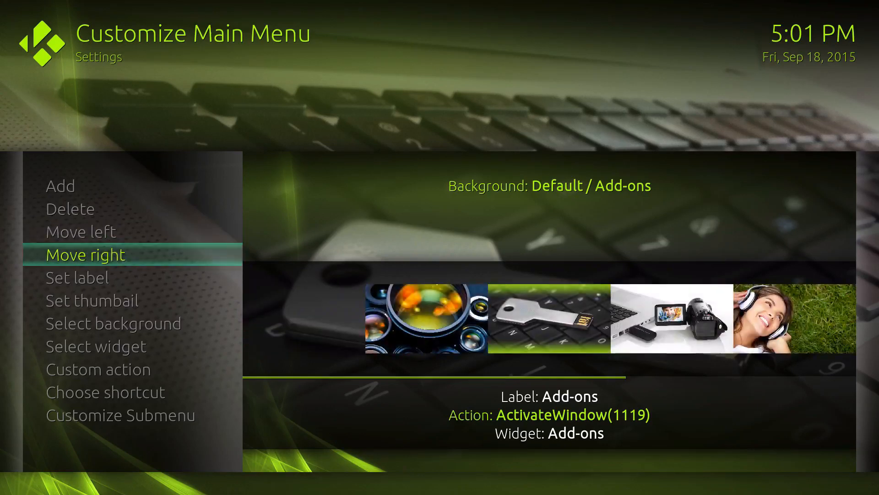
key("Down")
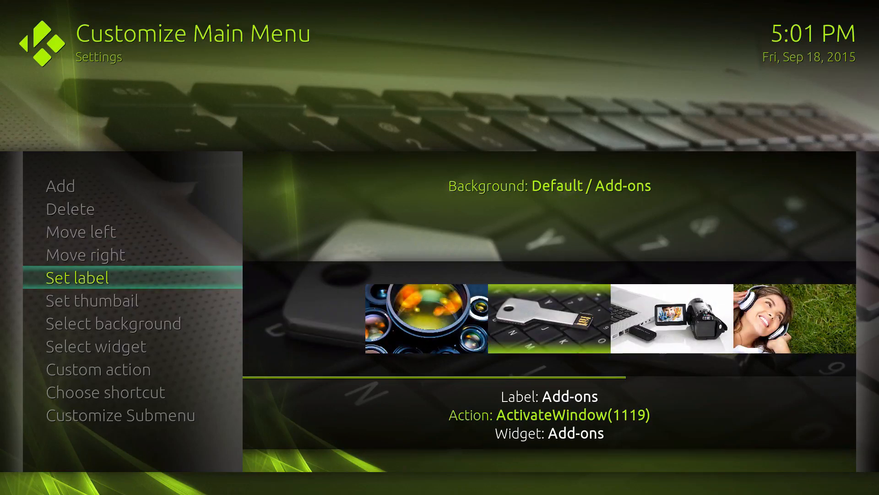
key("down")
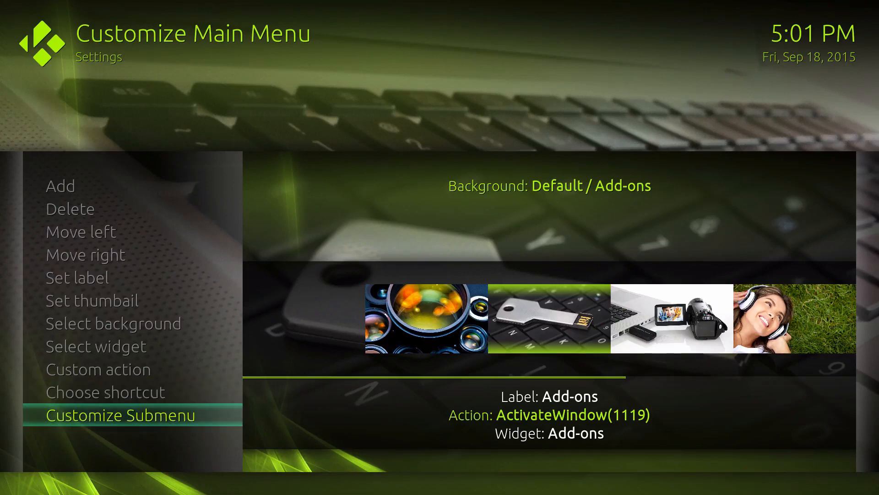
left_click(122, 415)
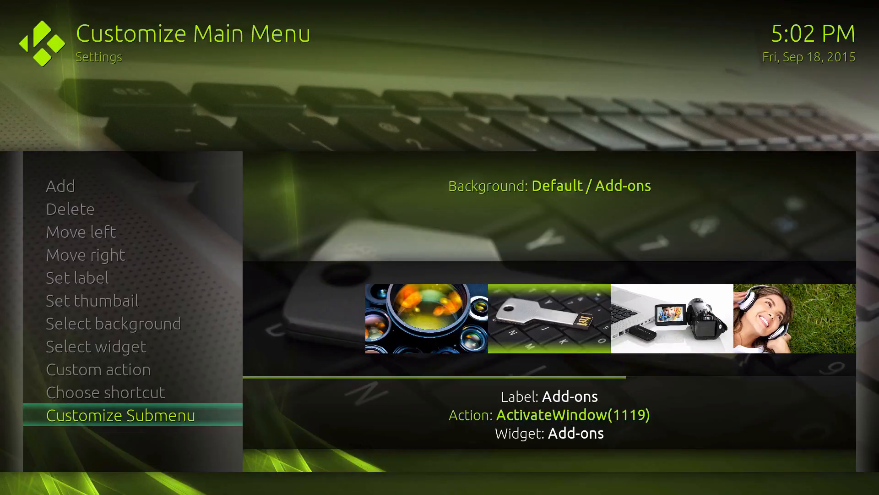
key("up")
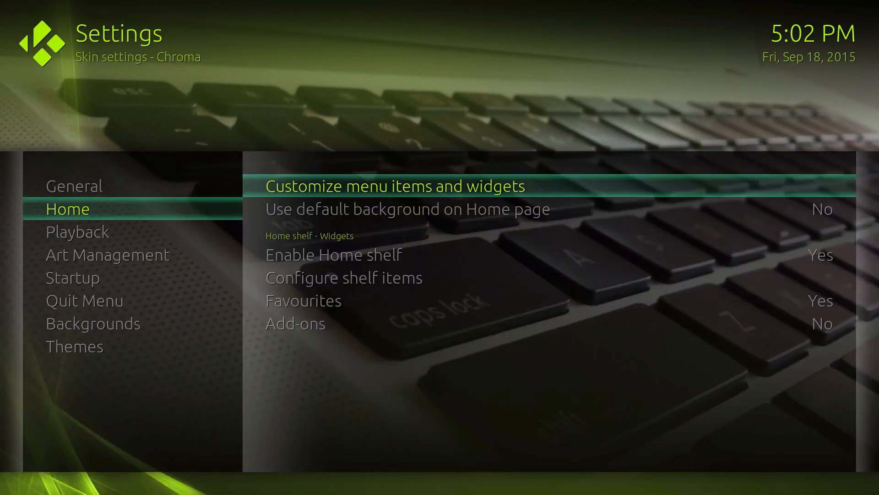
Browse the Chroma skin's Playback and Art Management option pages
left_click(77, 232)
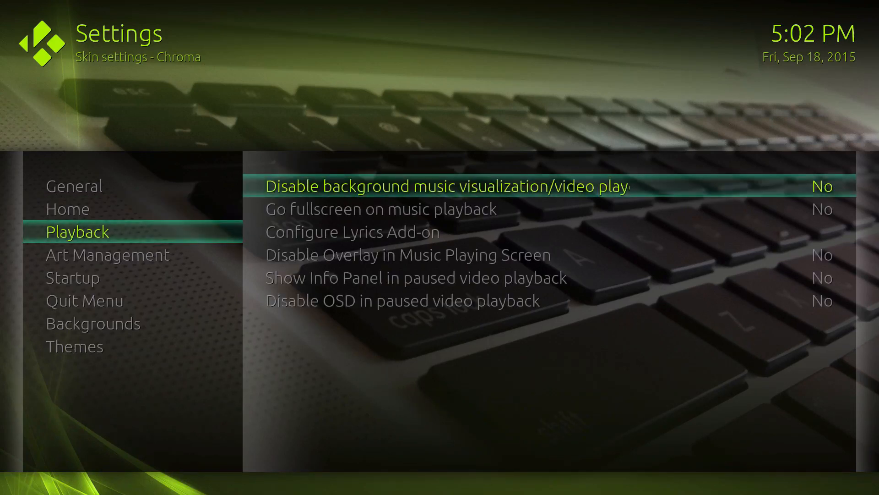
left_click(106, 255)
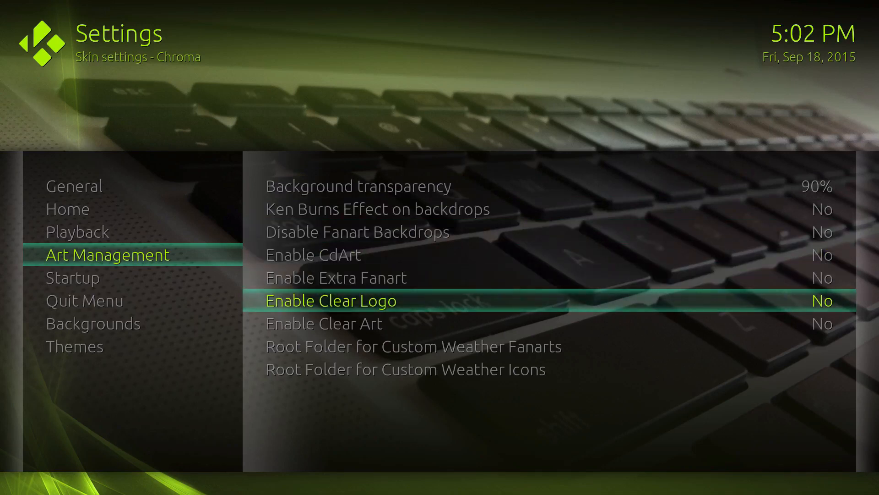
key("Up")
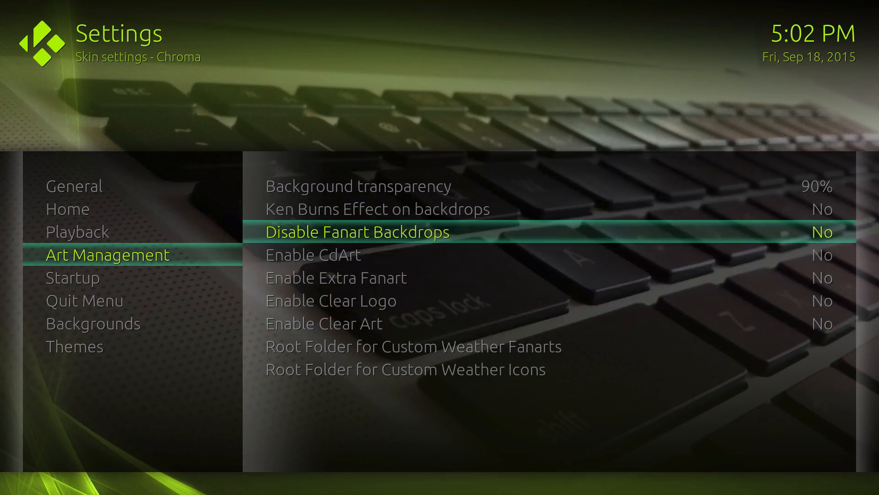
key("Up")
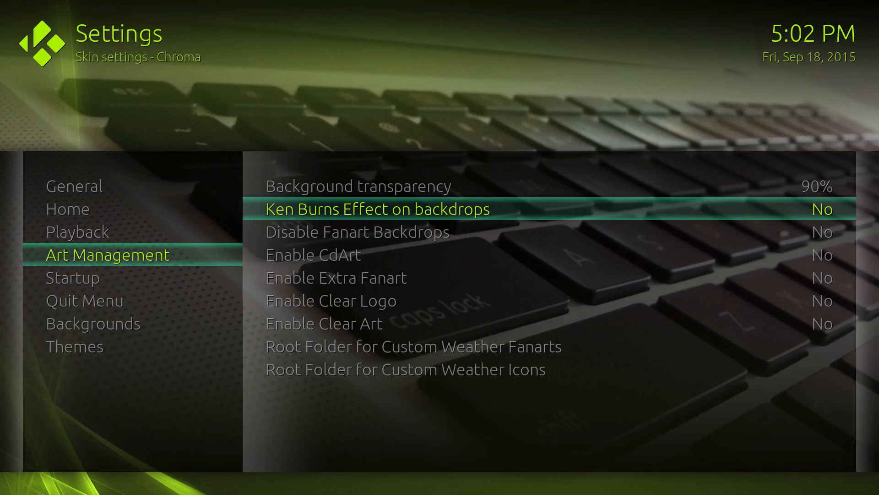
key("Up")
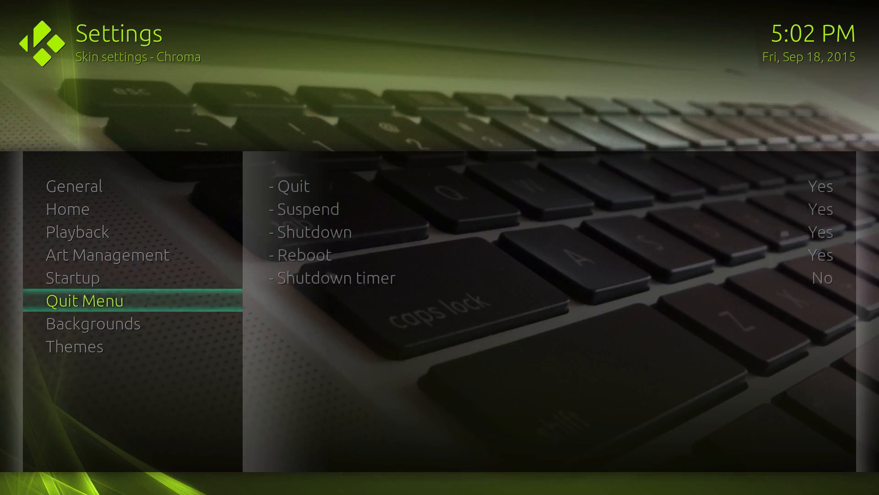
View the Backgrounds options and pick the Amber colour theme under Themes
left_click(92, 323)
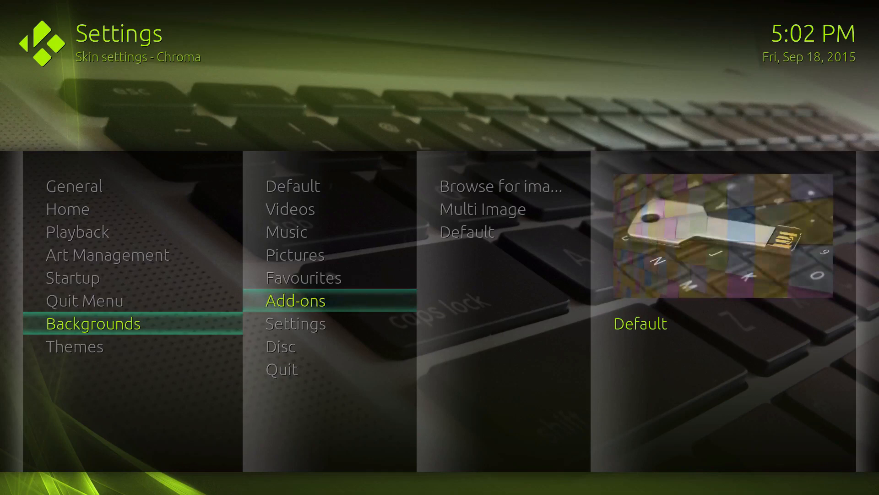
left_click(74, 347)
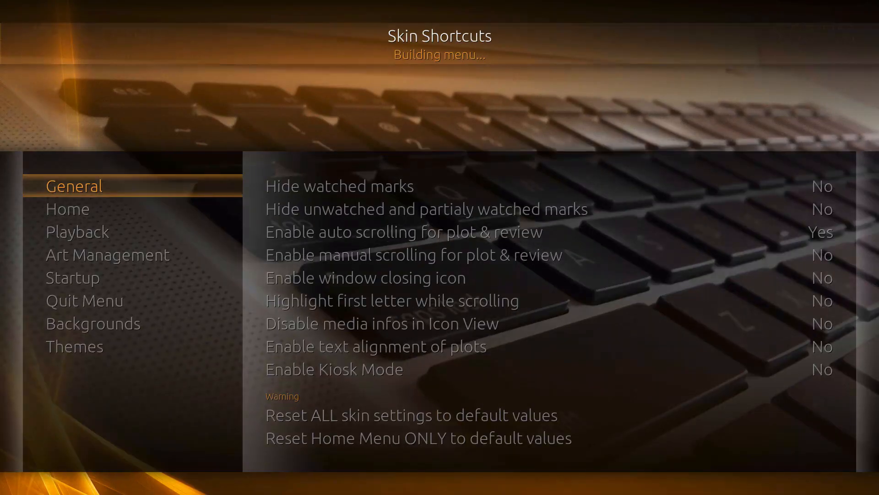
Switch the Chroma colour theme to Fuchsia, then to Indigo
left_click(74, 346)
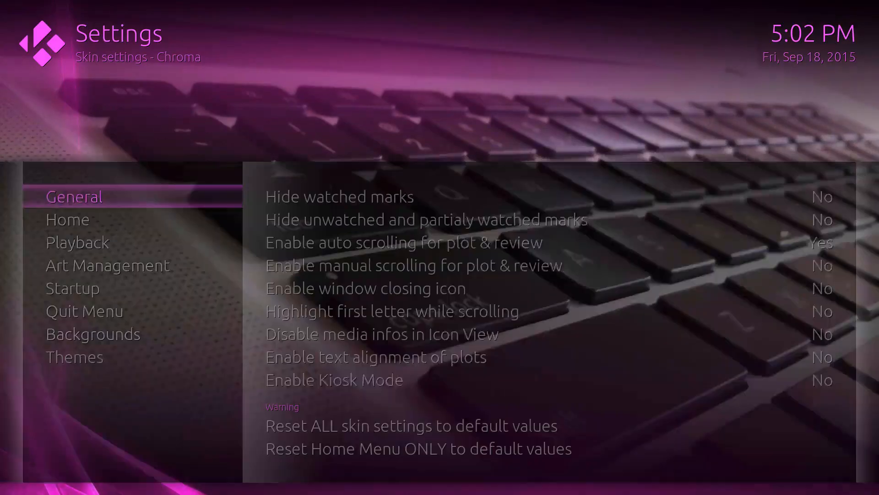
left_click(74, 356)
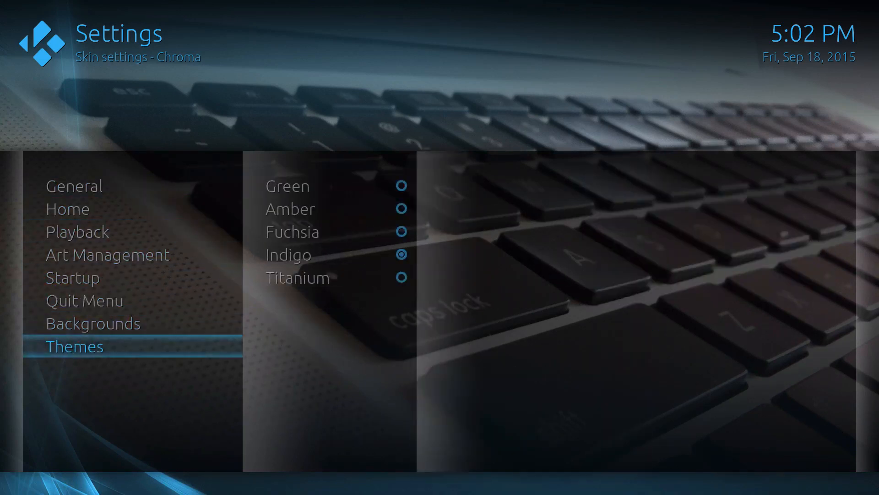
Apply the Titanium colour theme and return to the home screen
left_click(297, 277)
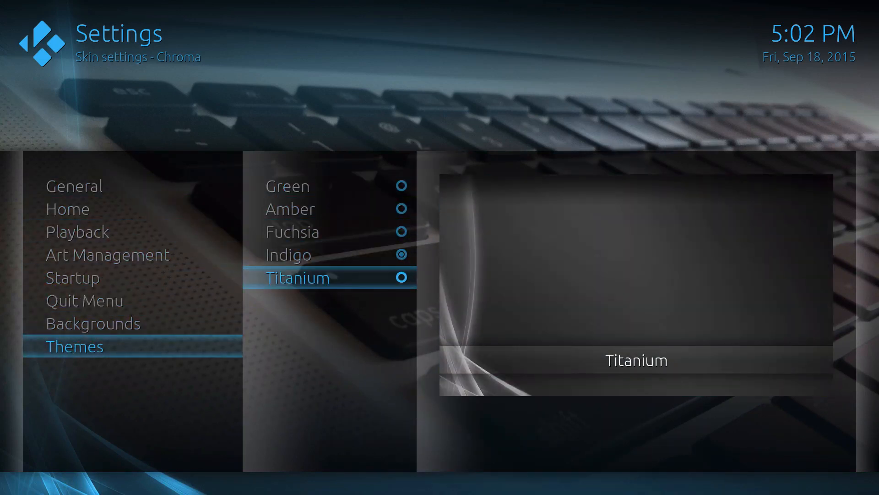
left_click(77, 232)
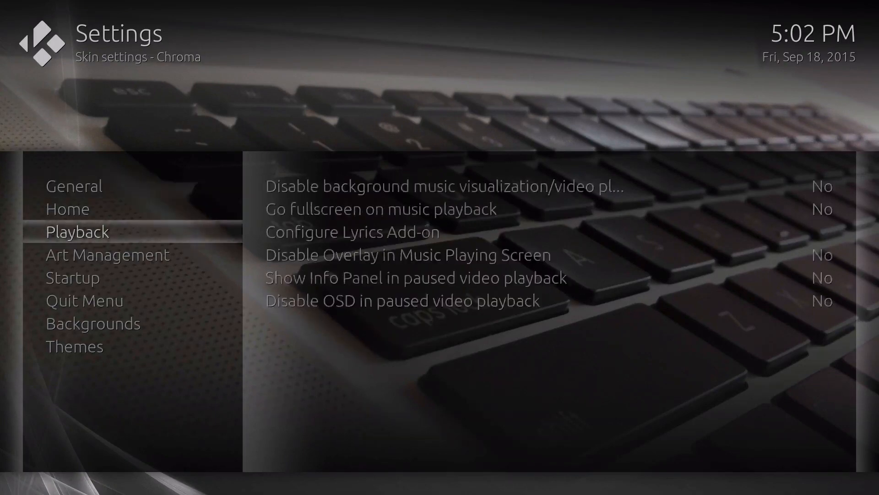
left_click(84, 301)
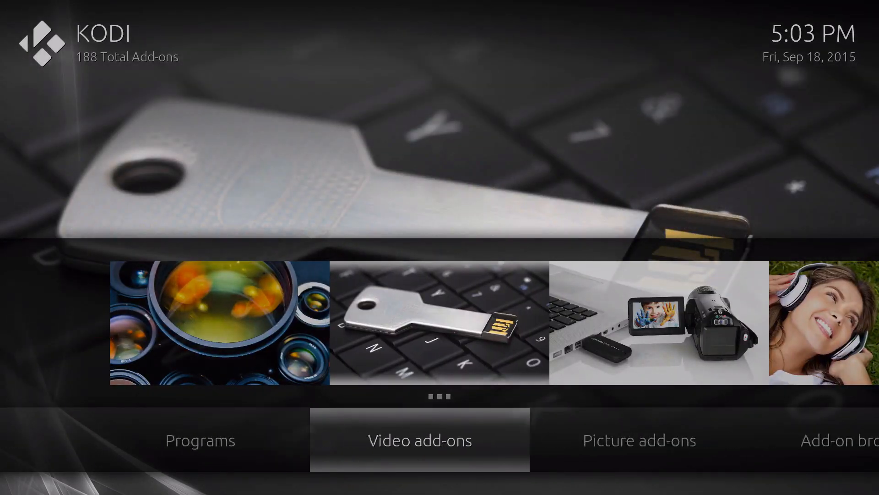
Switch Genesis's TV shows list in Video add-ons from Icons to Fanart view, then return home
left_click(419, 439)
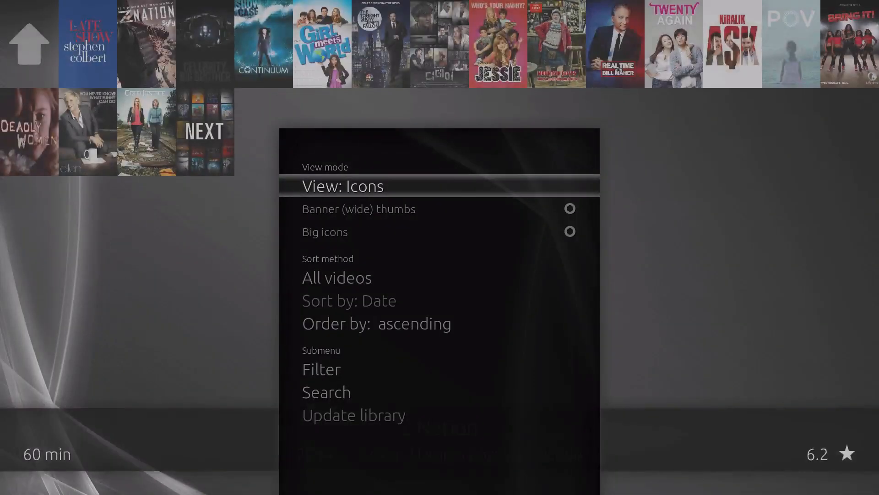
left_click(342, 186)
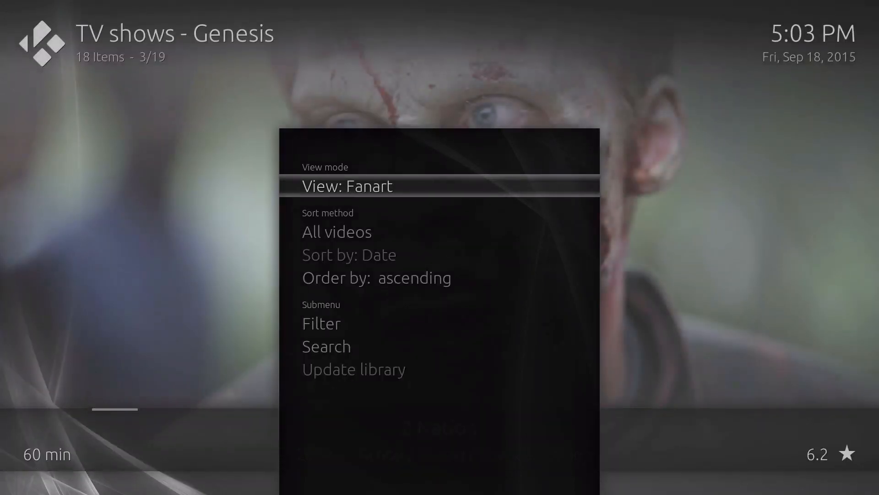
left_click(346, 186)
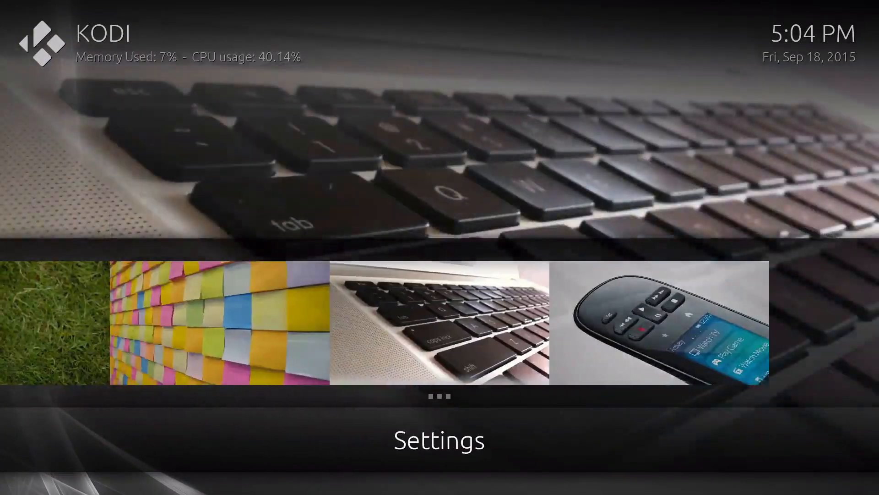
Open Appearance settings' skin chooser listing 48 skins and highlight Bello Nero
left_click(439, 441)
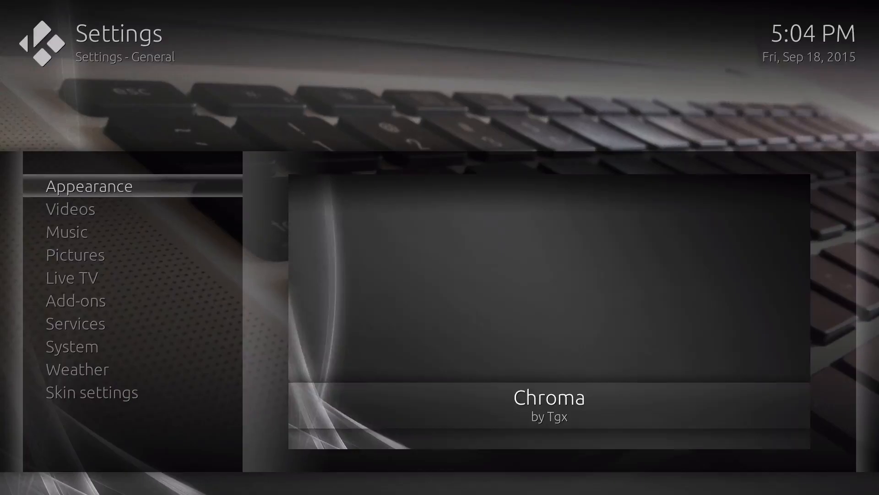
left_click(88, 186)
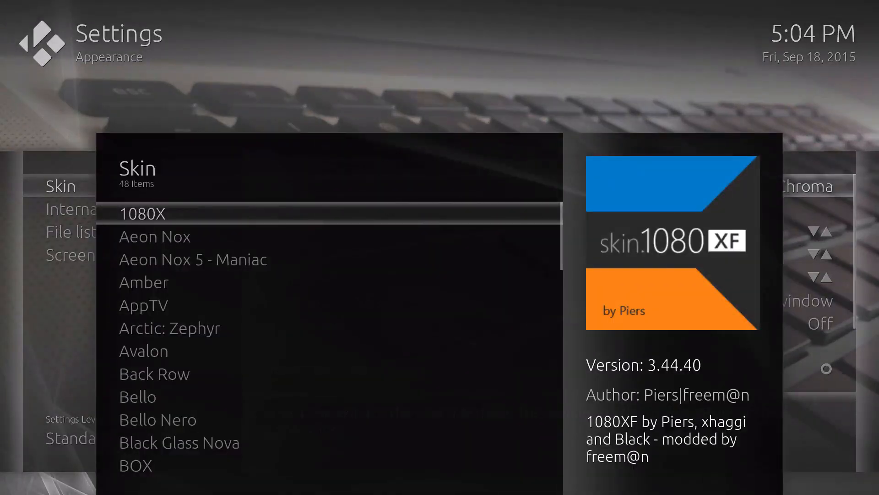
left_click(158, 419)
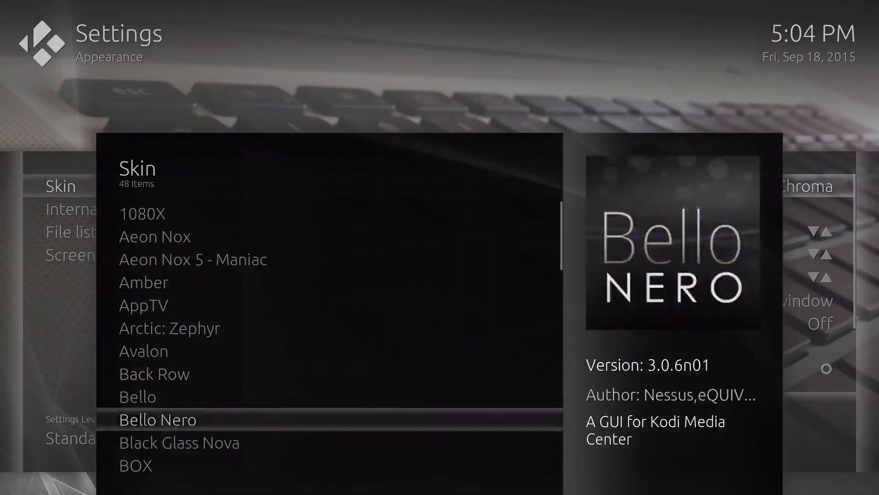